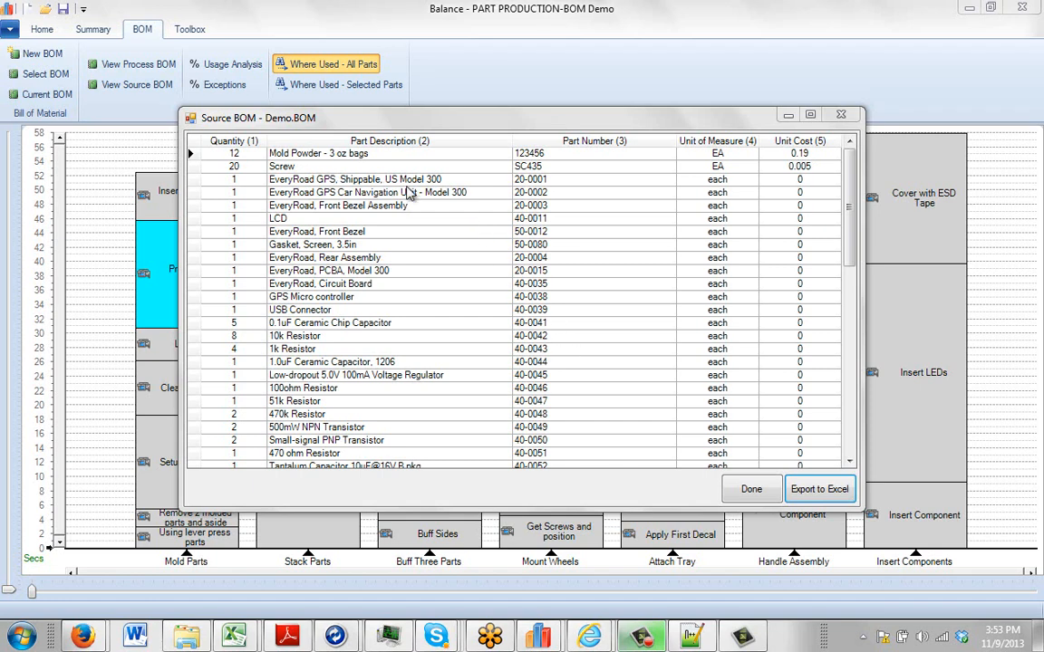
mouse_move(136, 86)
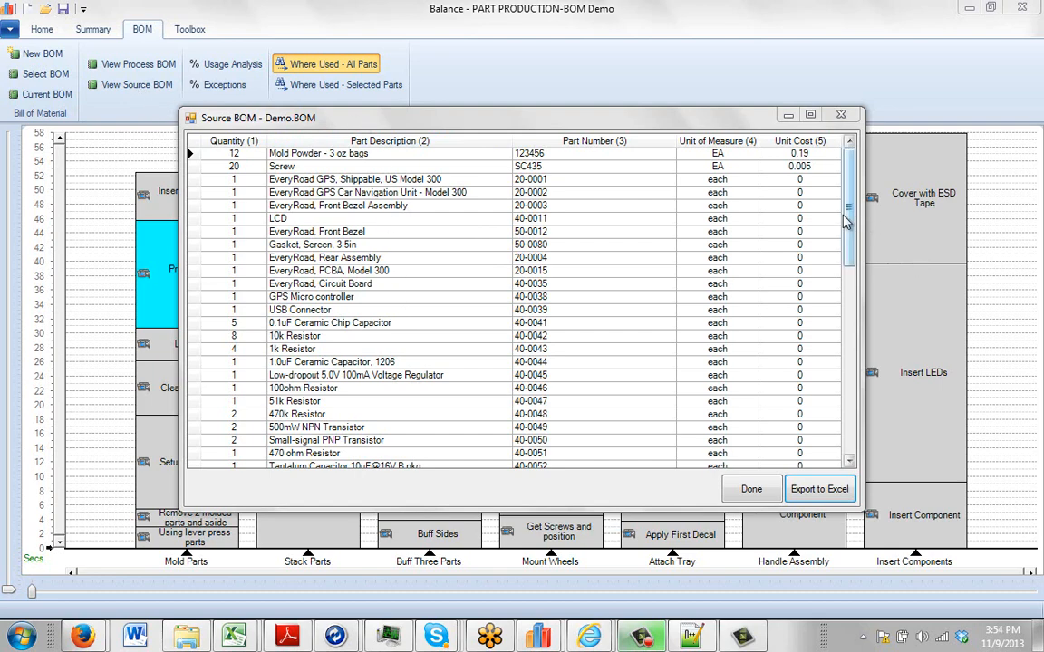
- Review the Demo.BOM source parts list before closing it back to the activity chart
scroll(down, 3)
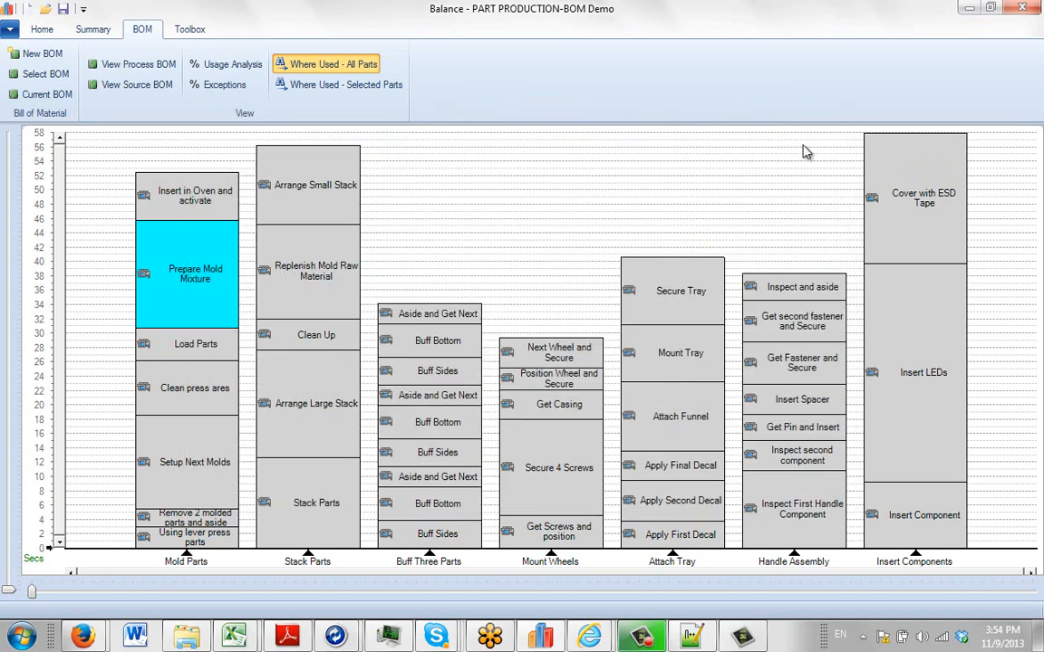
mouse_move(337, 285)
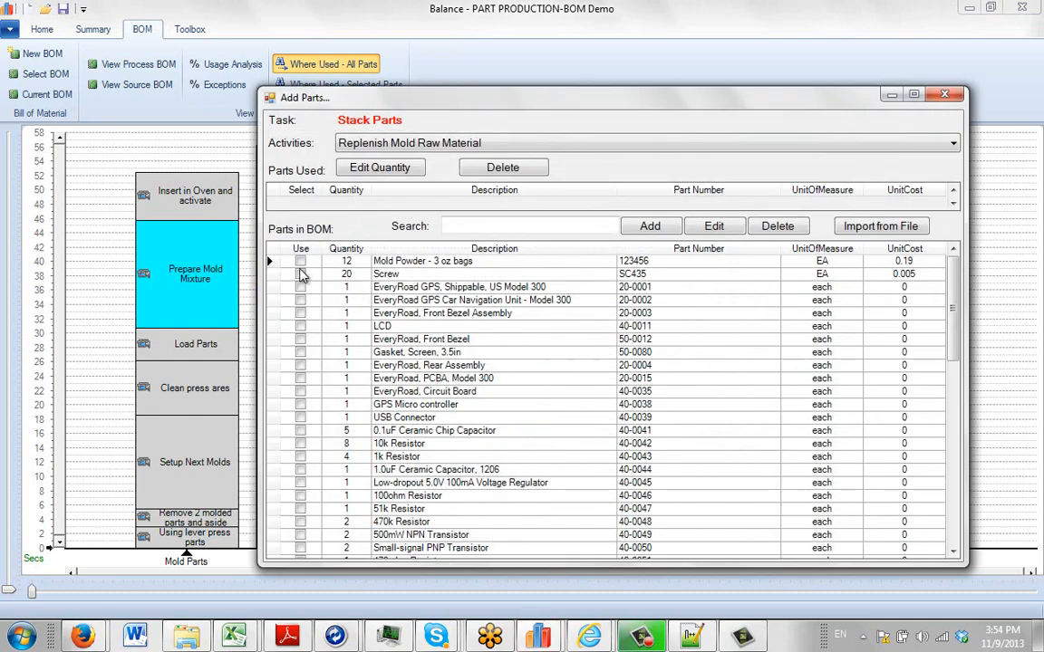
- Mark Mold Powder - 3 oz bags as used with quantity 4 and return to the chart
click(300, 261)
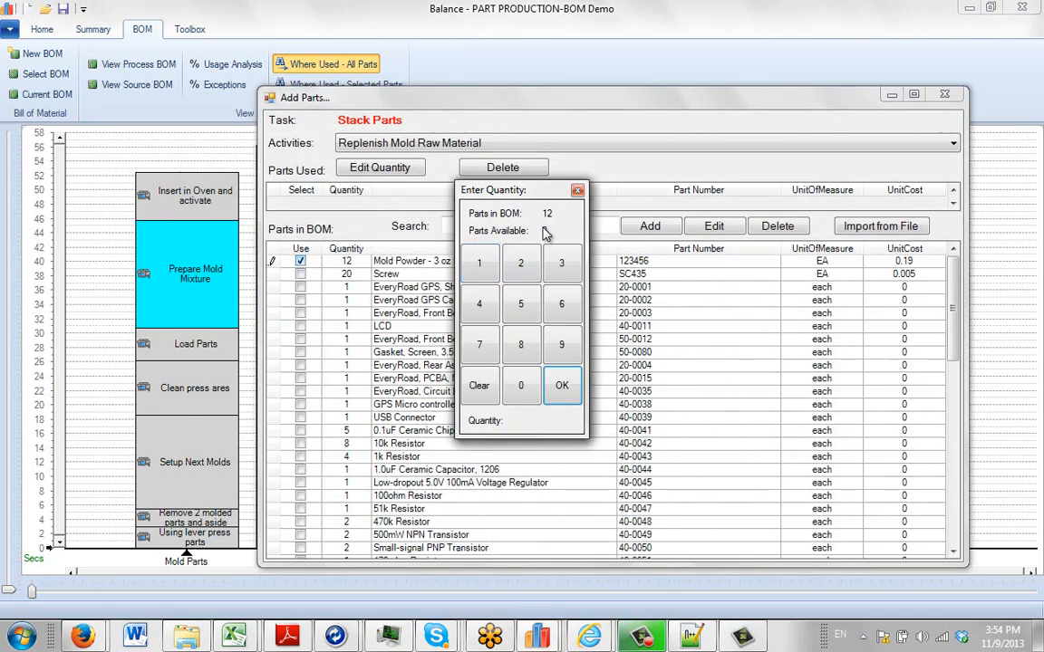
click(520, 345)
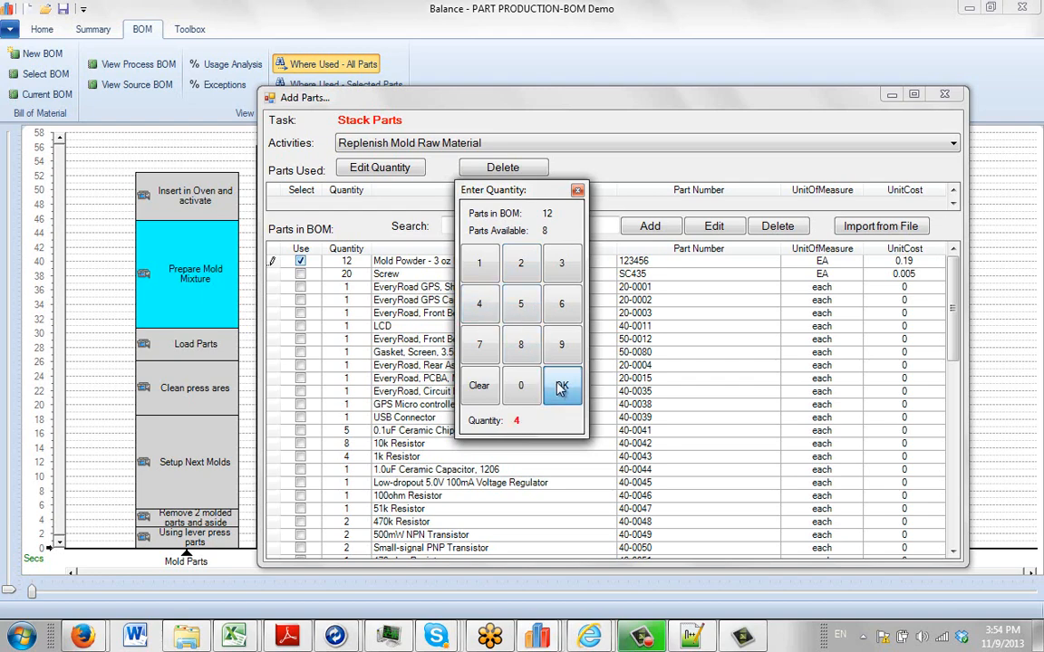
click(562, 385)
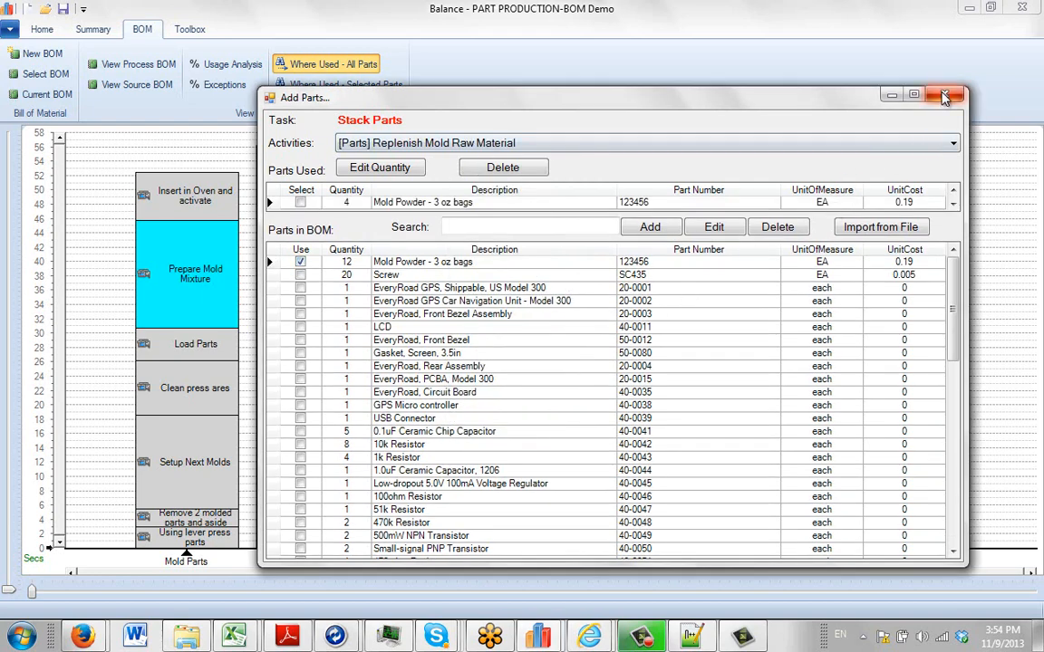
click(942, 95)
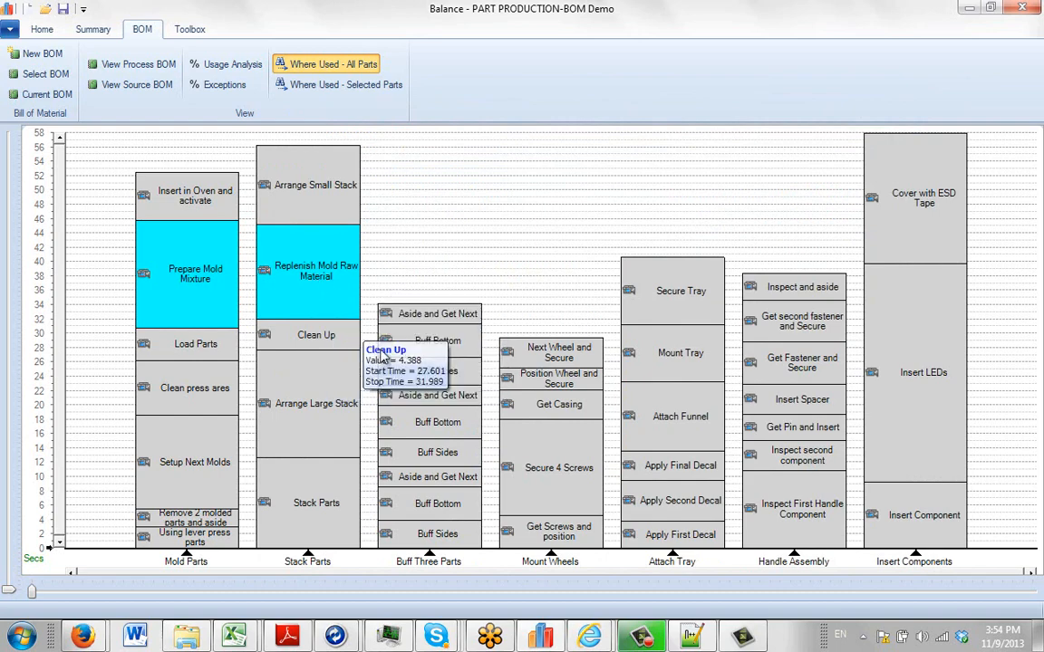
mouse_move(553, 486)
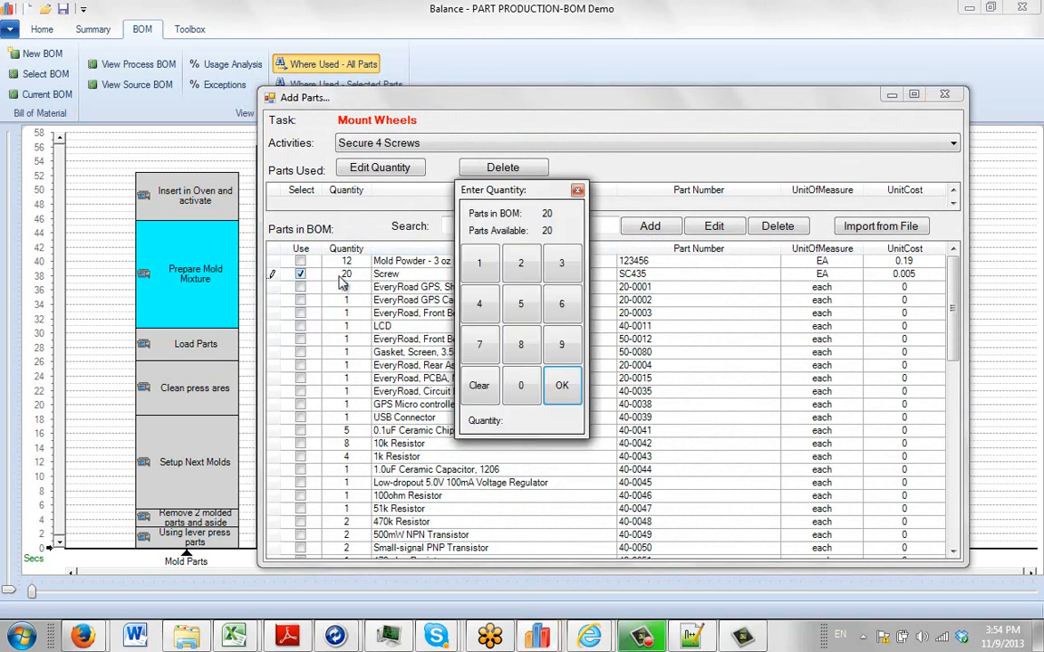
mouse_move(480, 304)
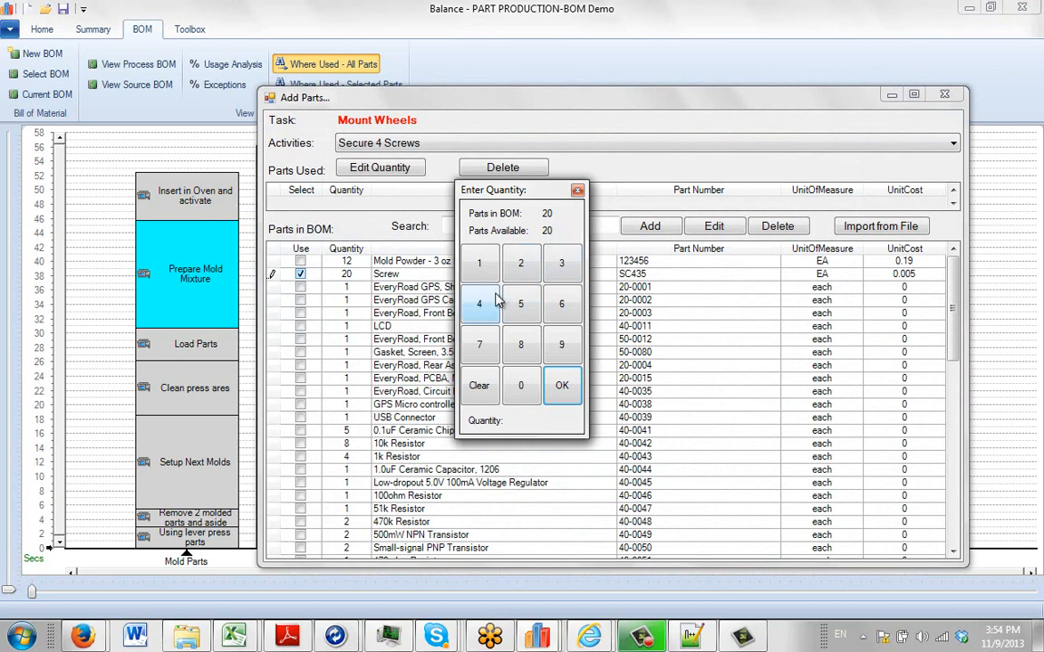
- Enter the number of Screws needed by the Secure 4 Screws activity
click(479, 303)
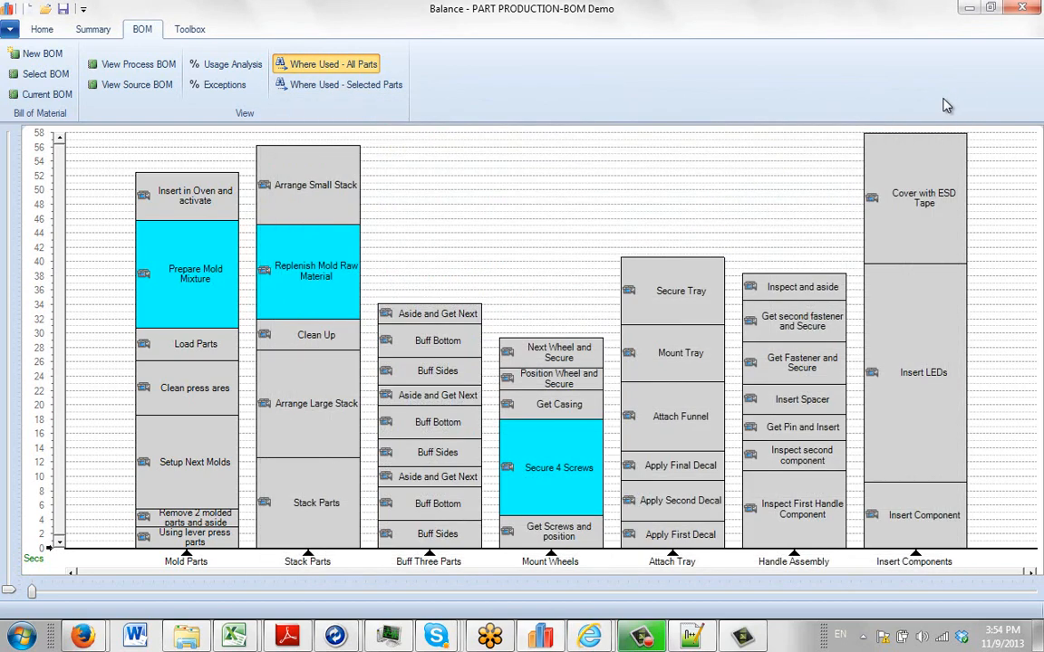
mouse_move(558, 404)
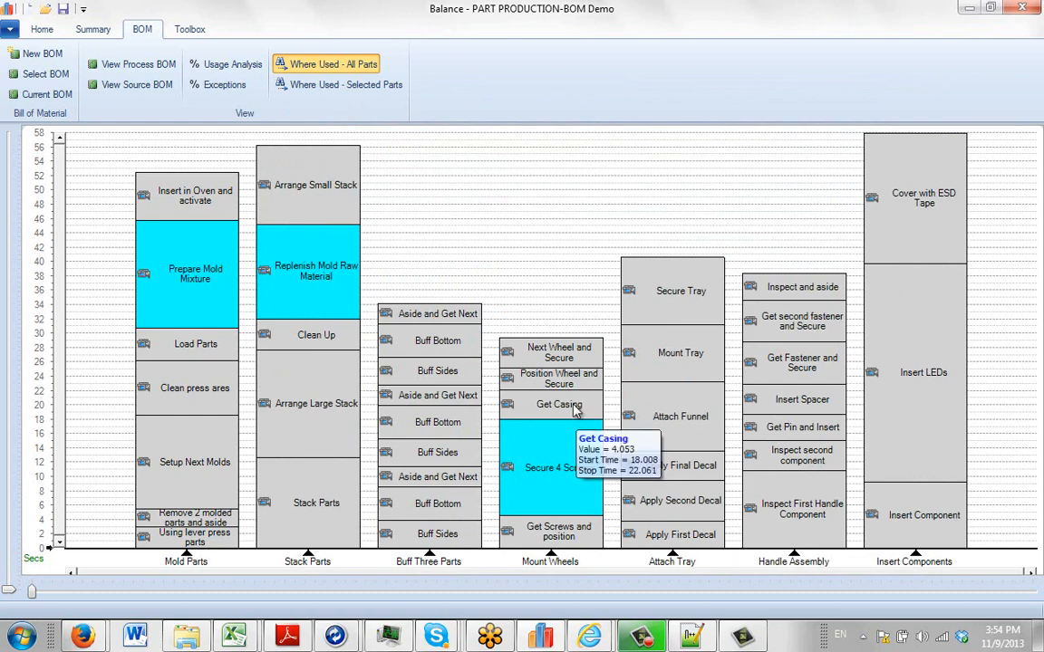
- For Get Casing, mark the 500mW NPN Transistor as used with quantity 2
double_click(559, 404)
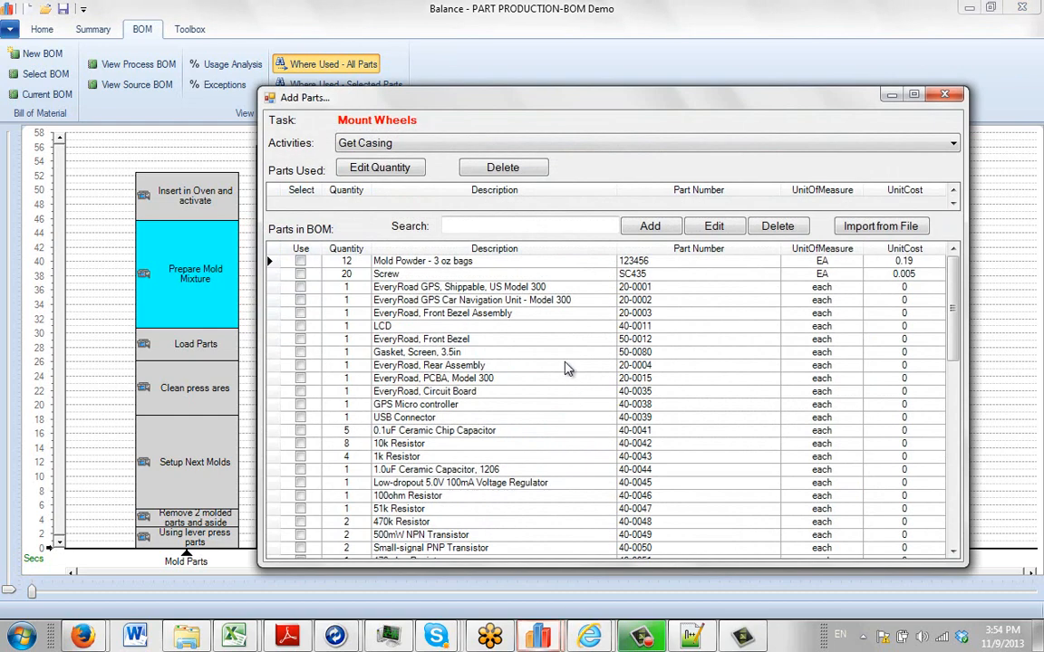
scroll(down, 3)
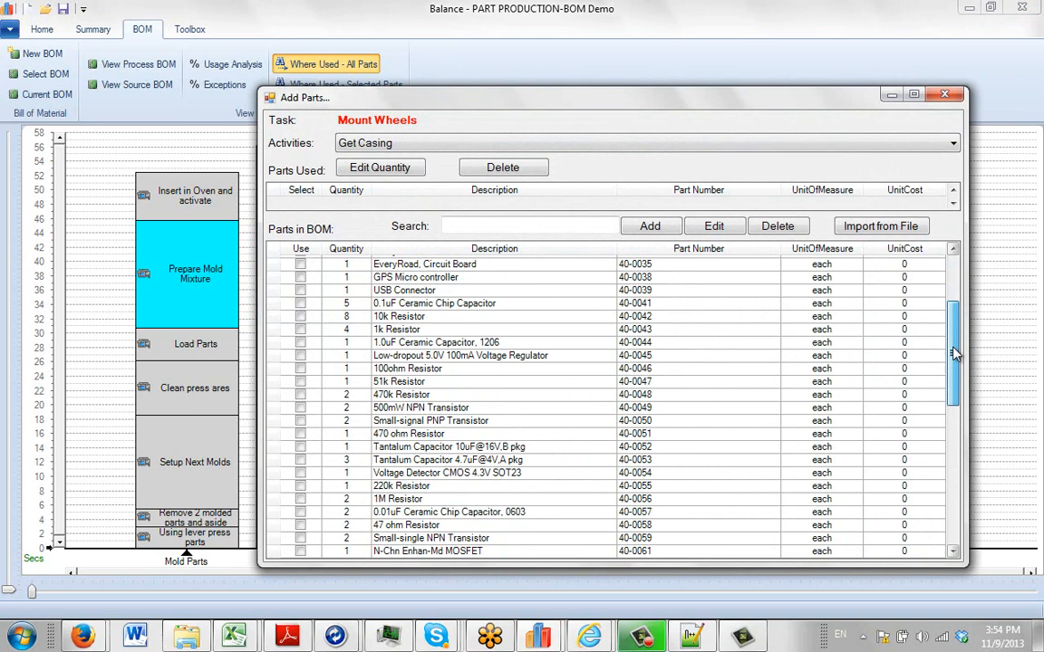
scroll(down, 3)
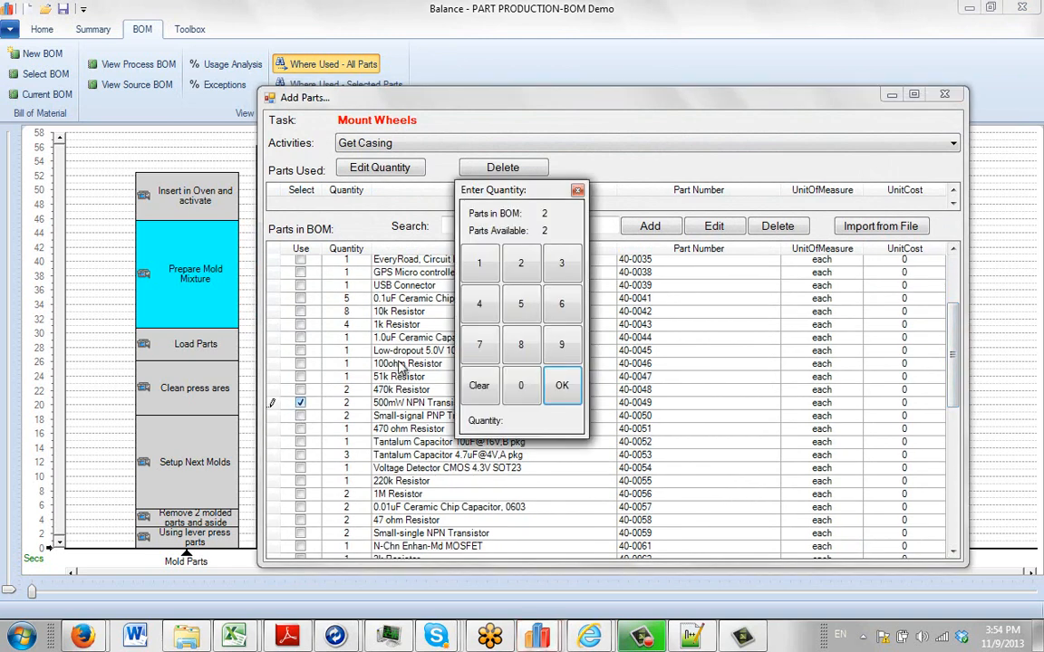
click(521, 263)
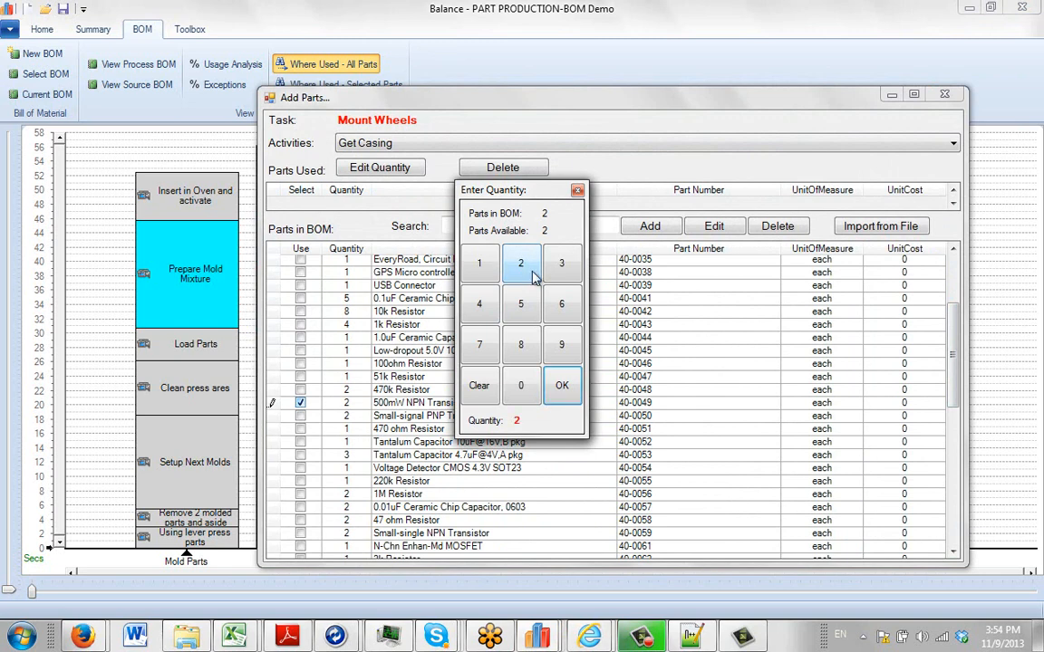
click(560, 385)
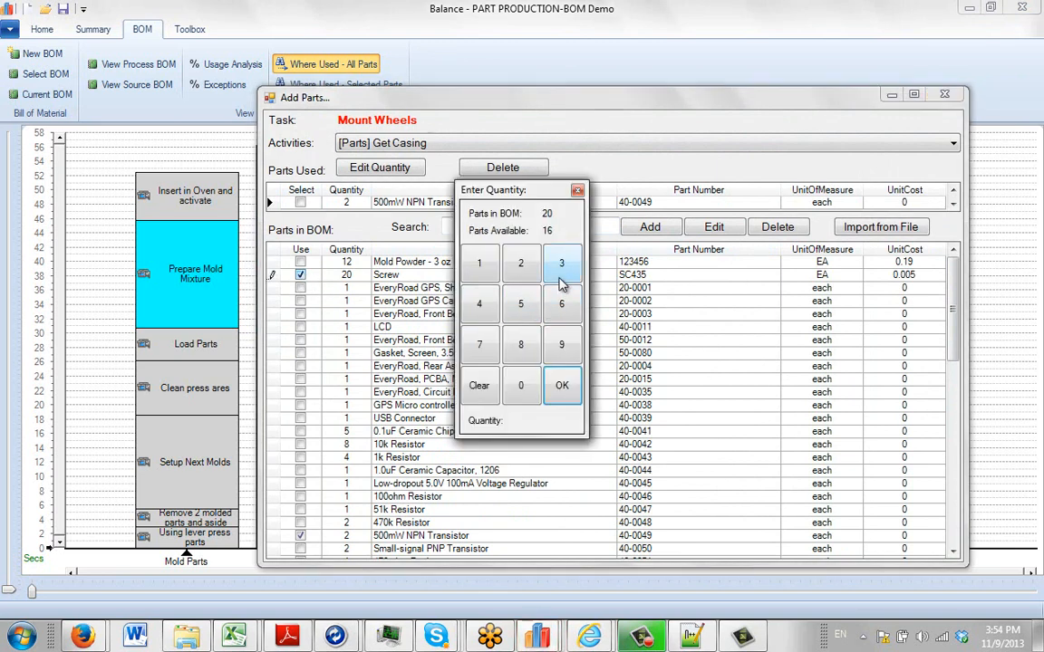
- Add Screws with quantity 4 to Get Casing and return to the chart
click(479, 303)
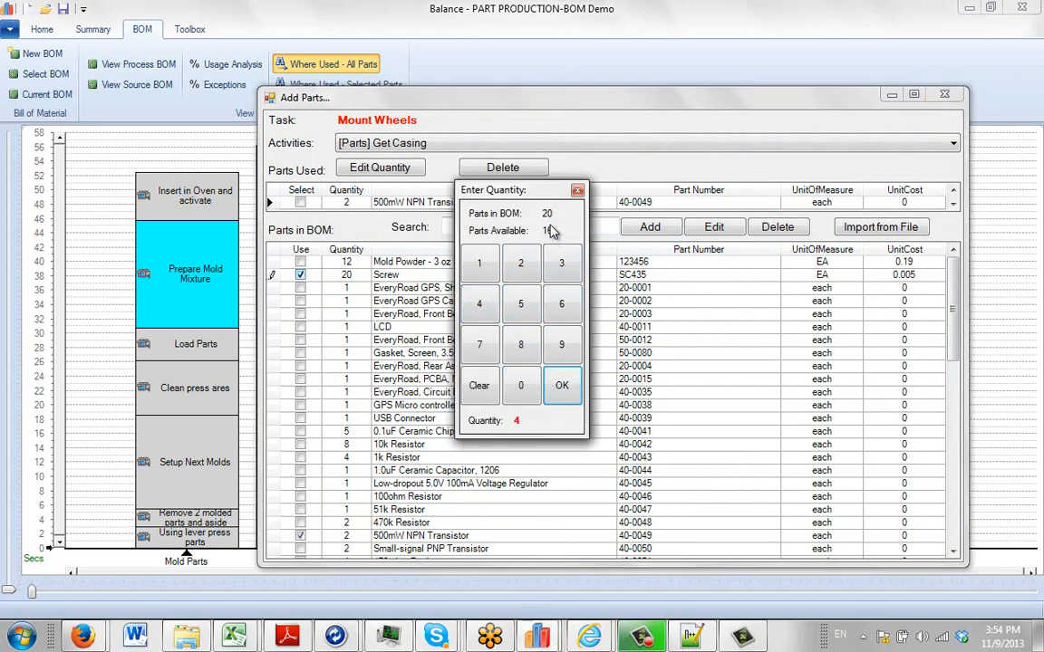
mouse_move(552, 234)
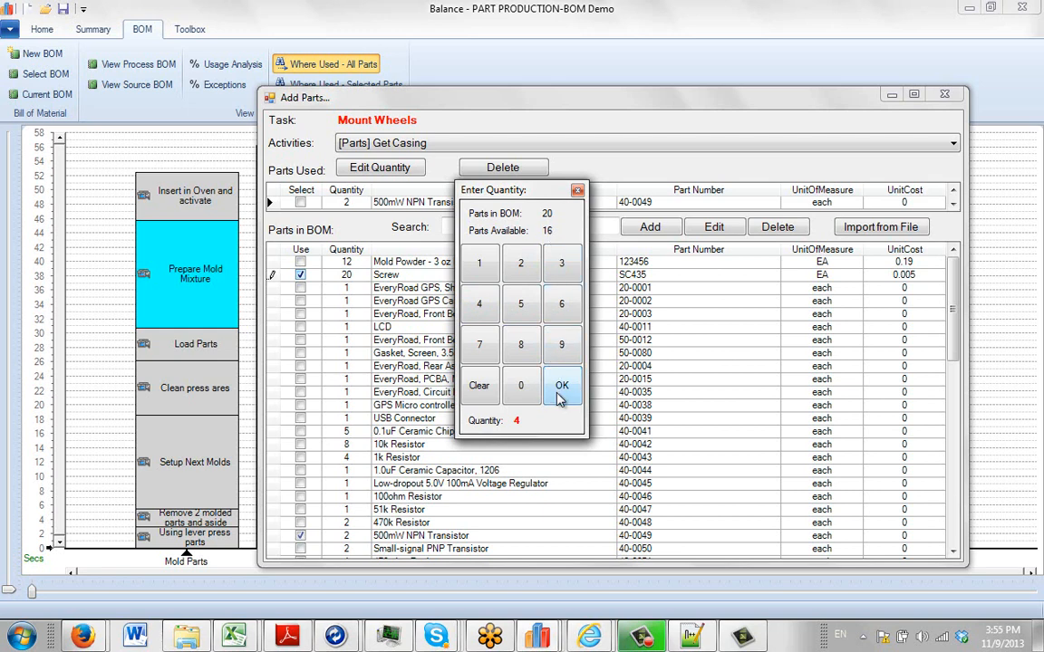
click(561, 385)
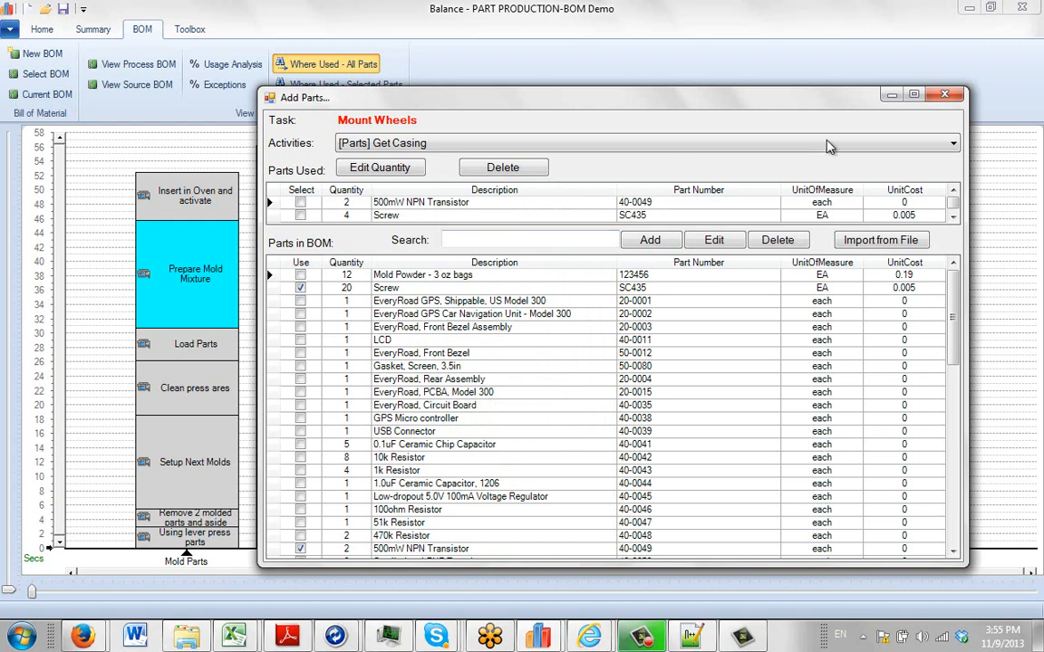
click(944, 94)
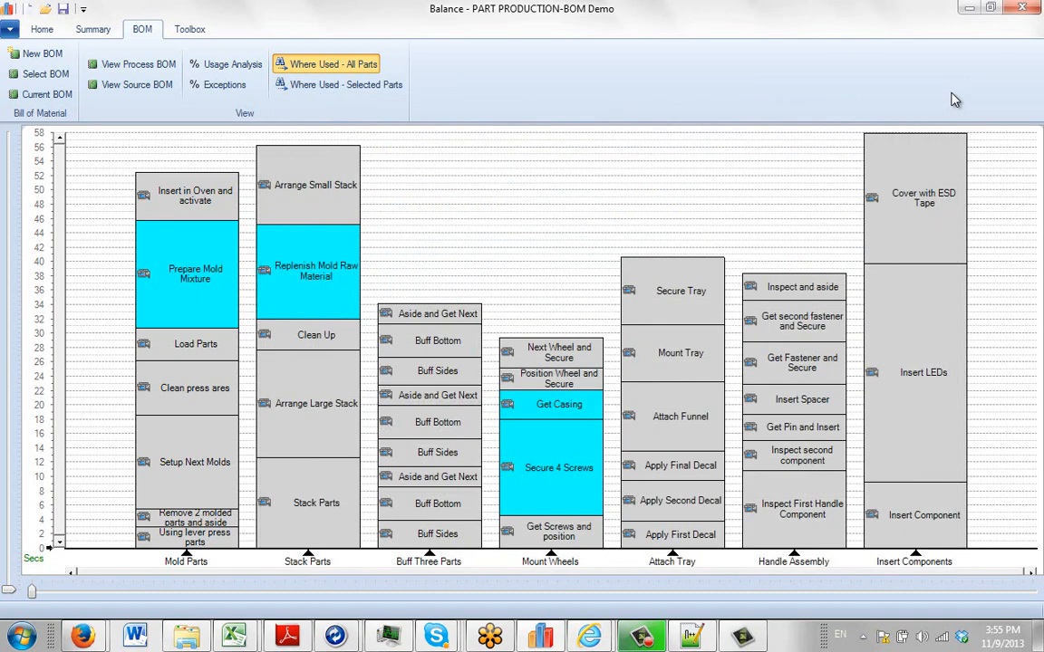
mouse_move(559, 404)
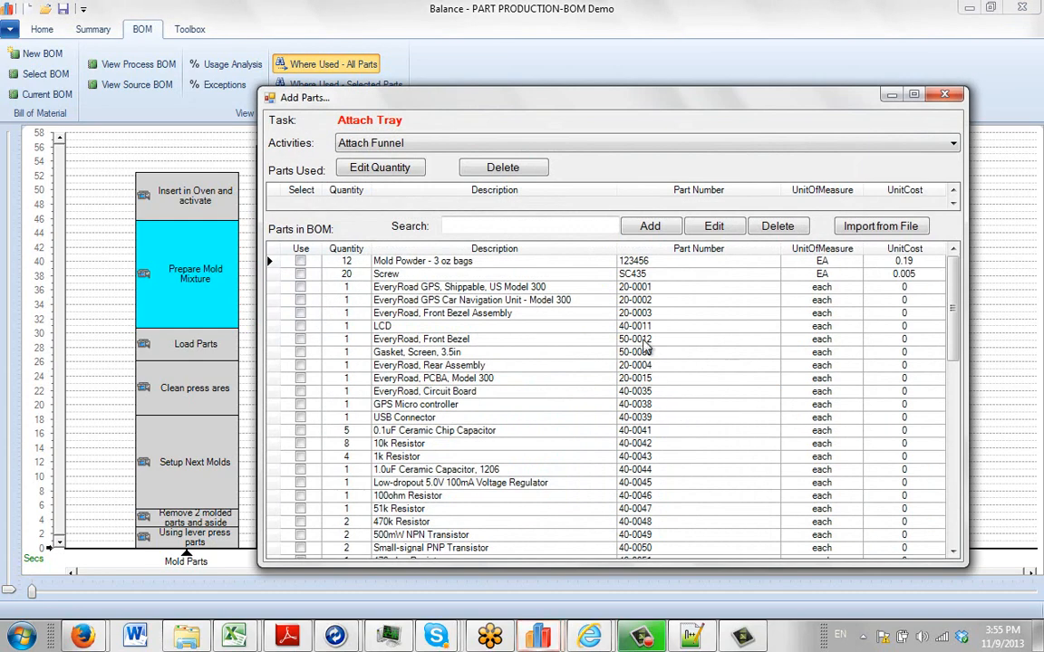
- Mark the Low-dropout 5.0V 100mA Voltage Regulator as used with quantity 1 and return to the chart
scroll(down, 3)
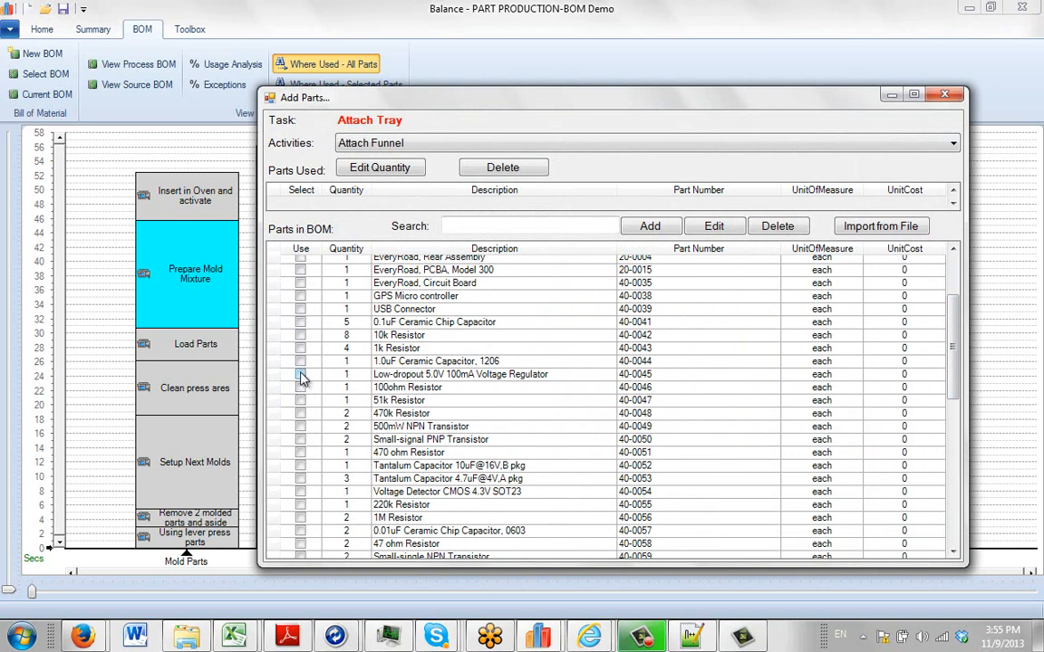
mouse_move(365, 381)
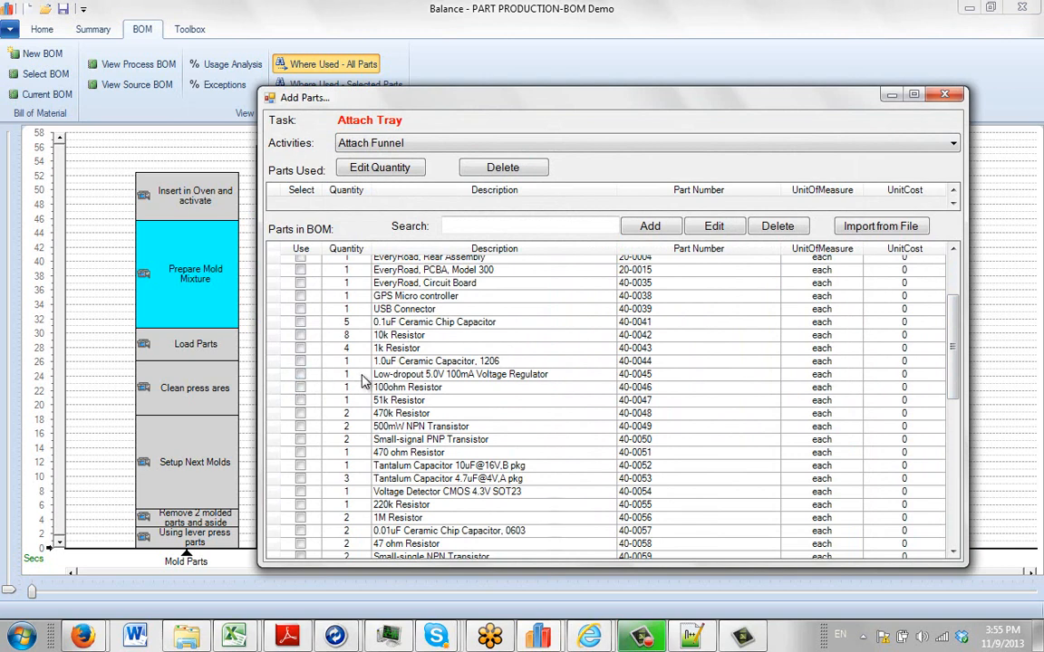
click(300, 374)
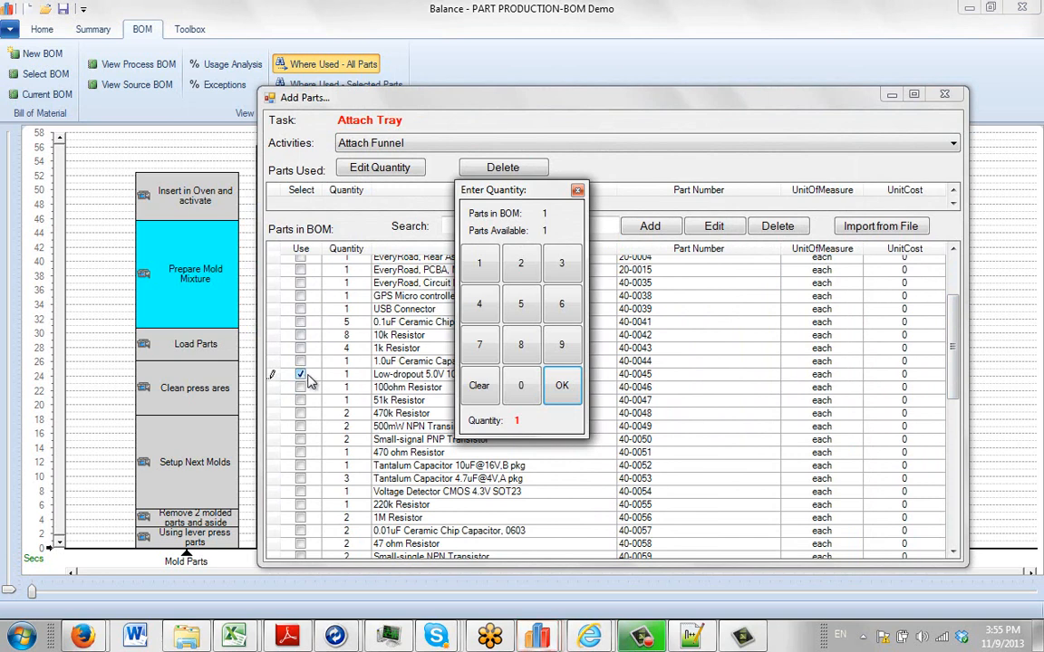
mouse_move(519, 432)
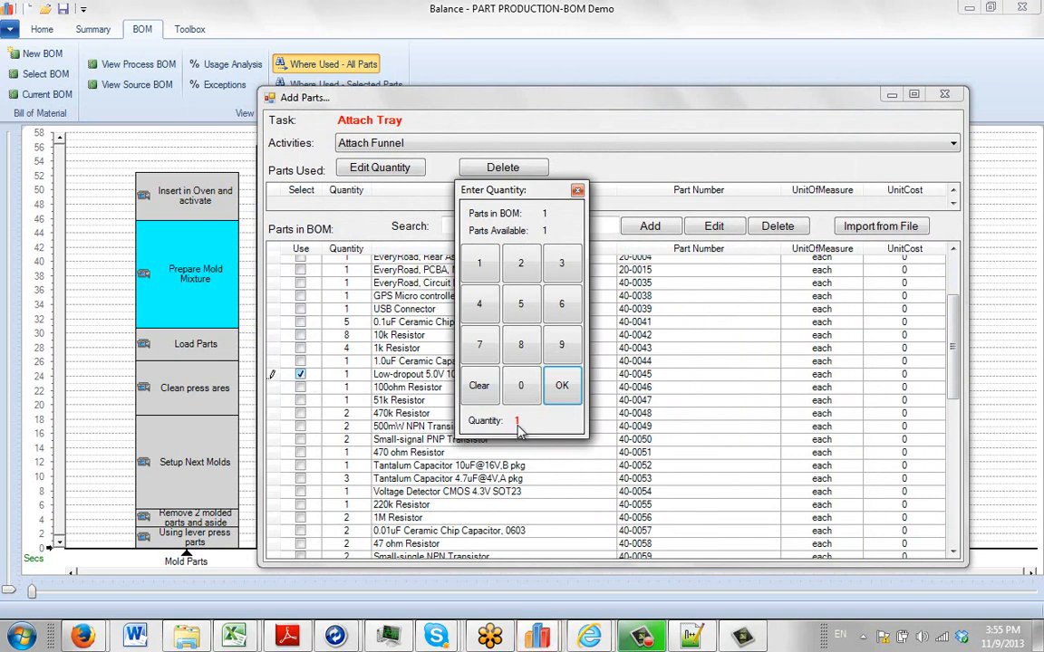
click(480, 264)
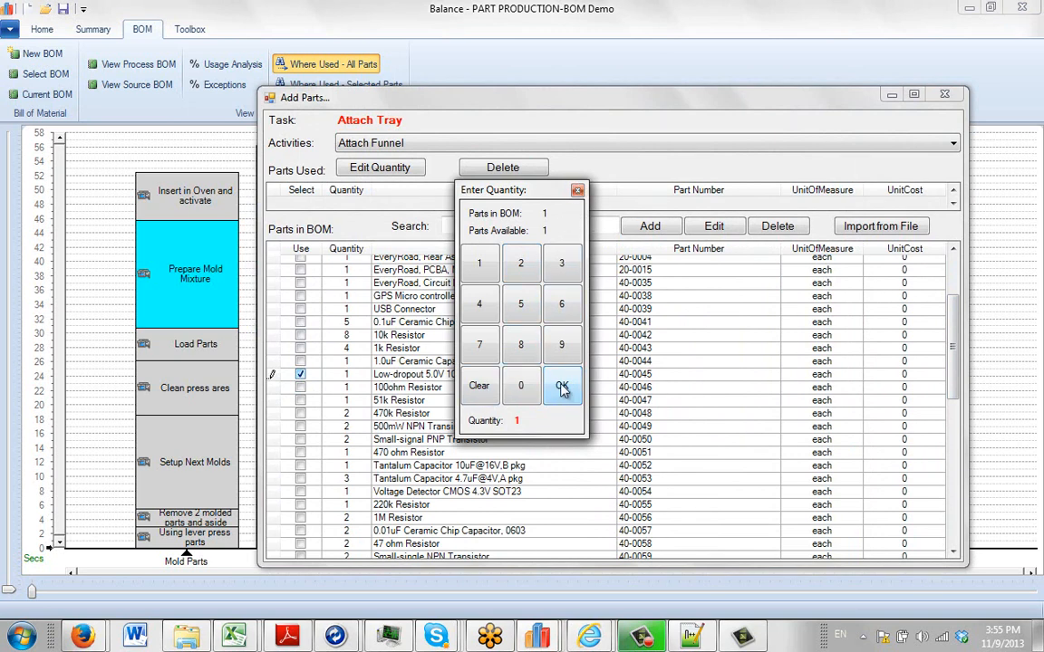
click(562, 385)
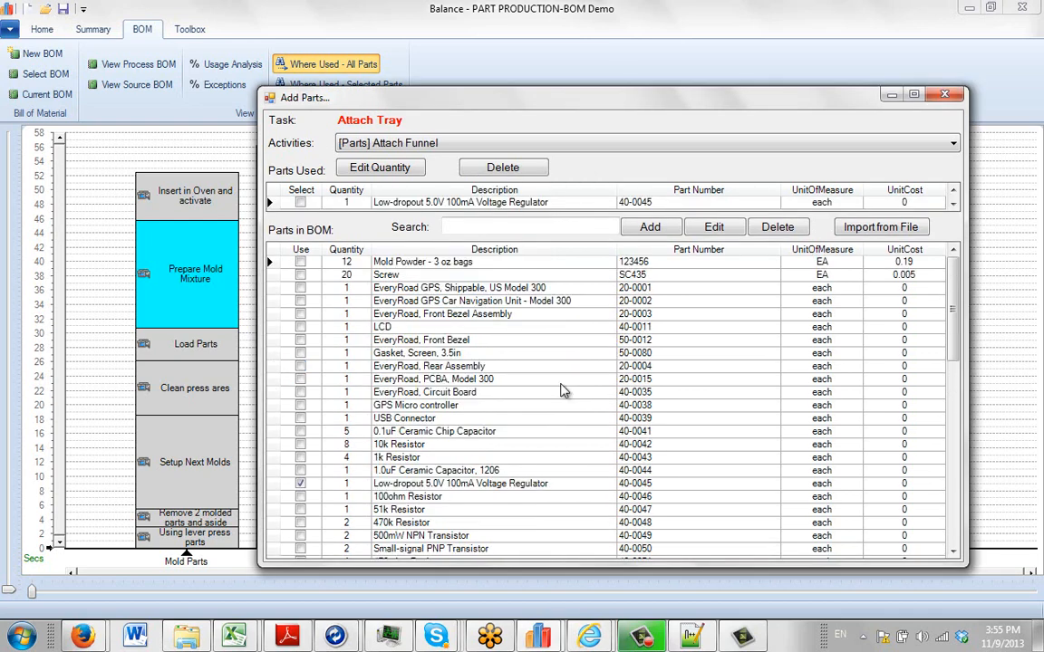
mouse_move(944, 94)
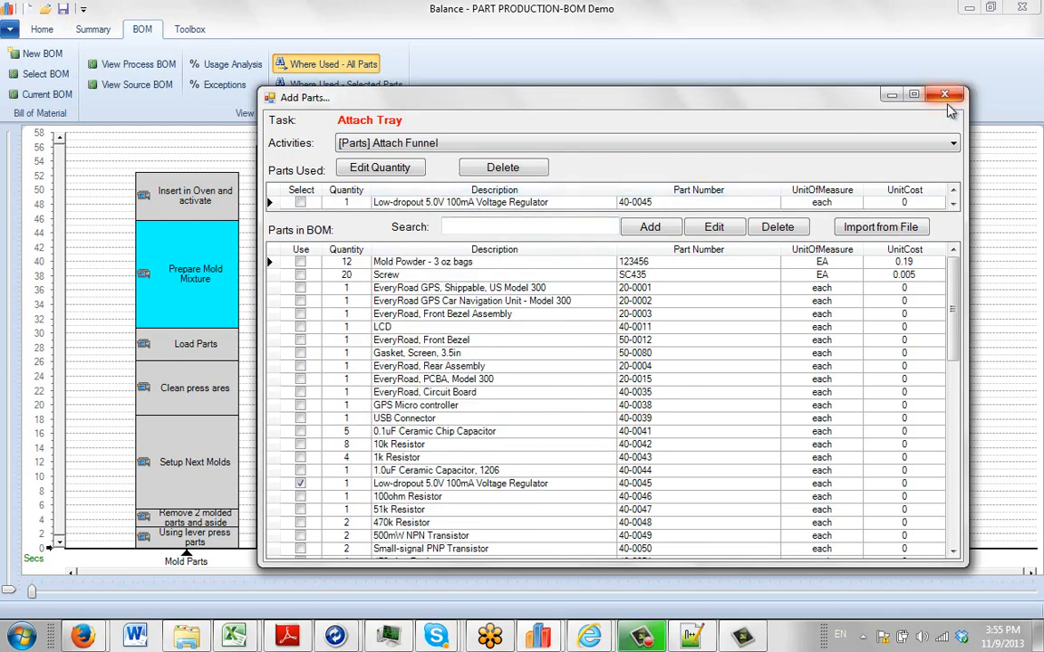
click(945, 94)
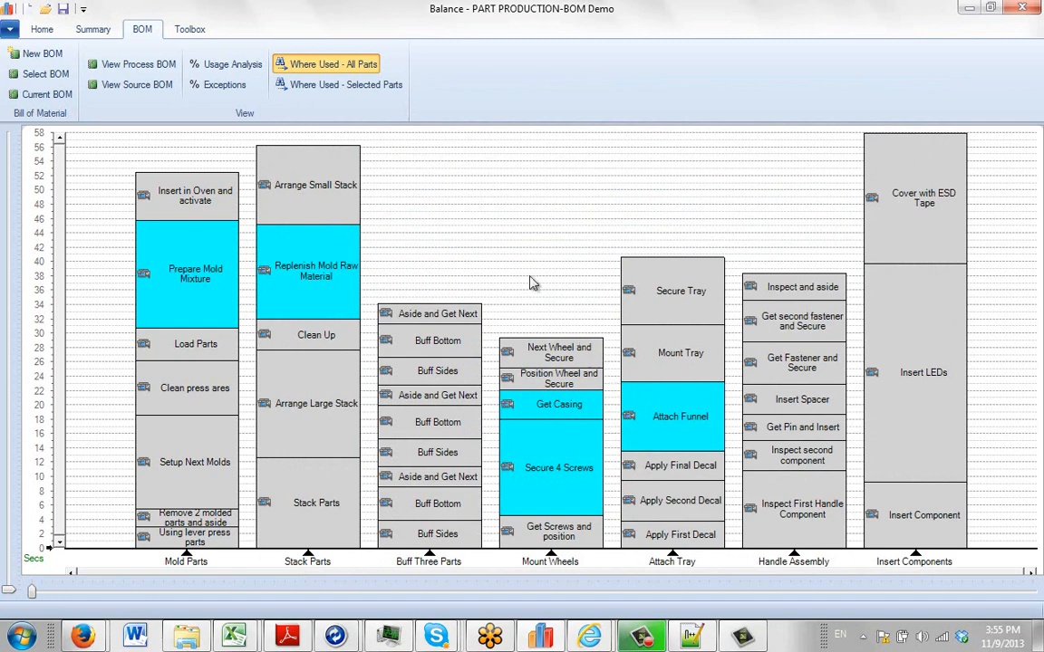
mouse_move(610, 314)
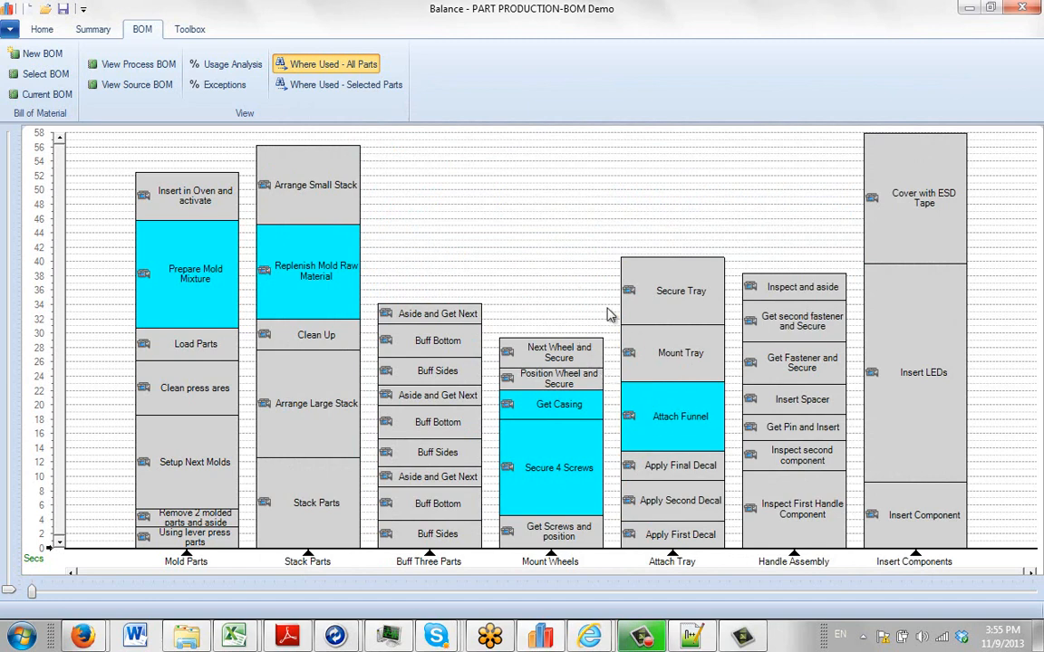
mouse_move(656, 265)
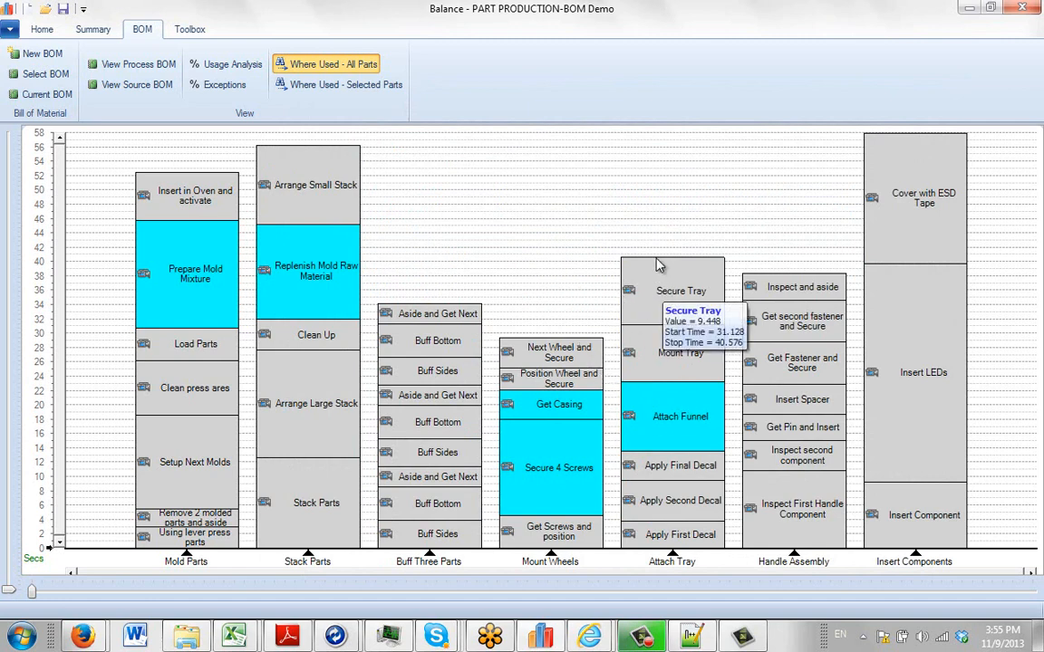